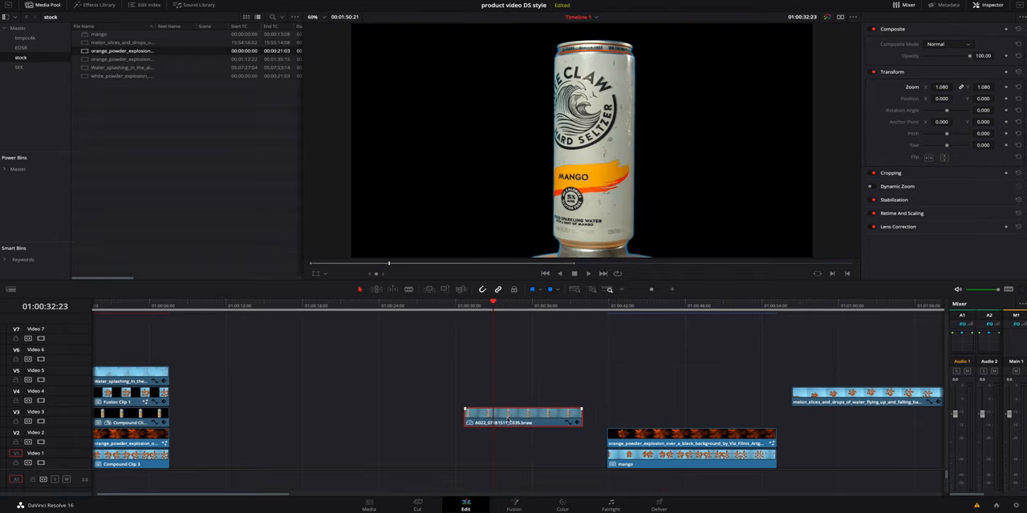
Open the context menu for the A002 clip on Video 3, exposing the New Fusion Clip option
right_click(522, 417)
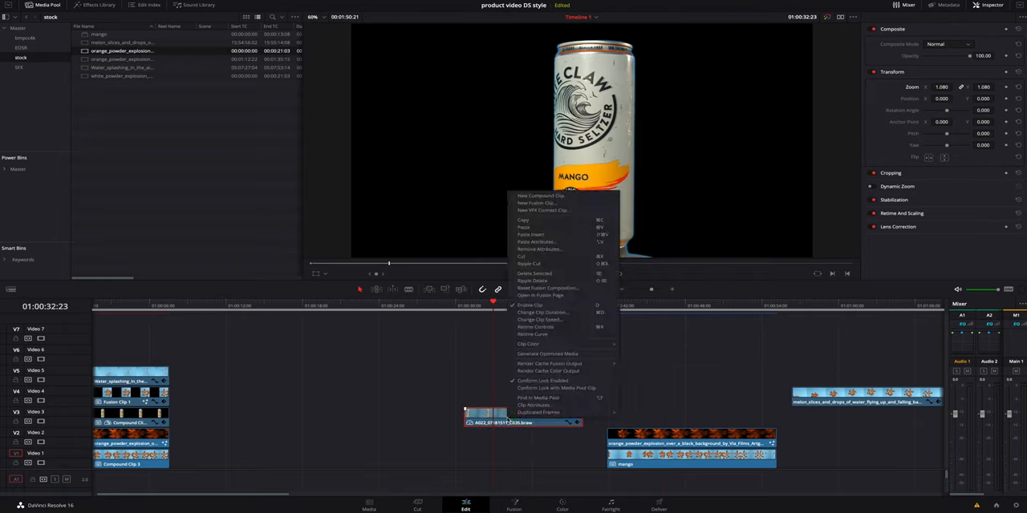
mouse_move(548, 210)
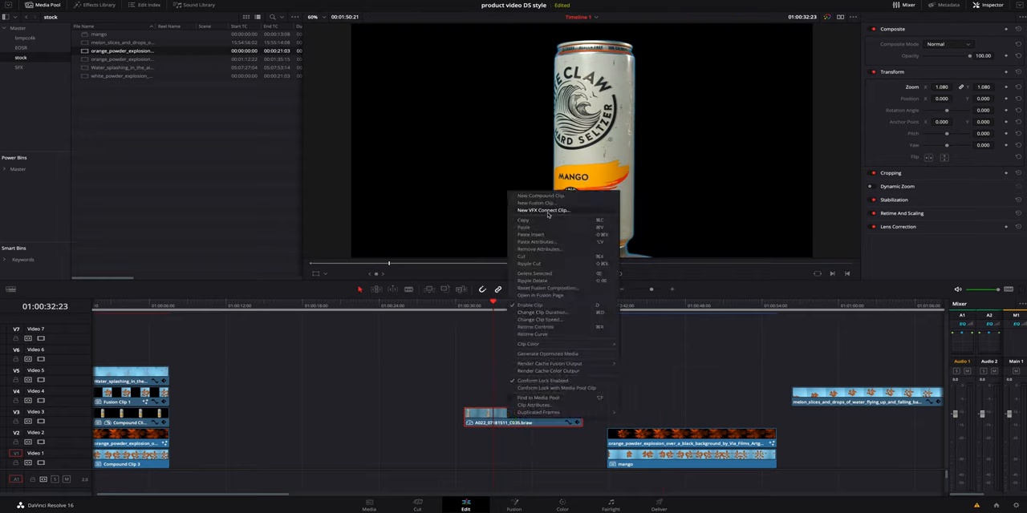